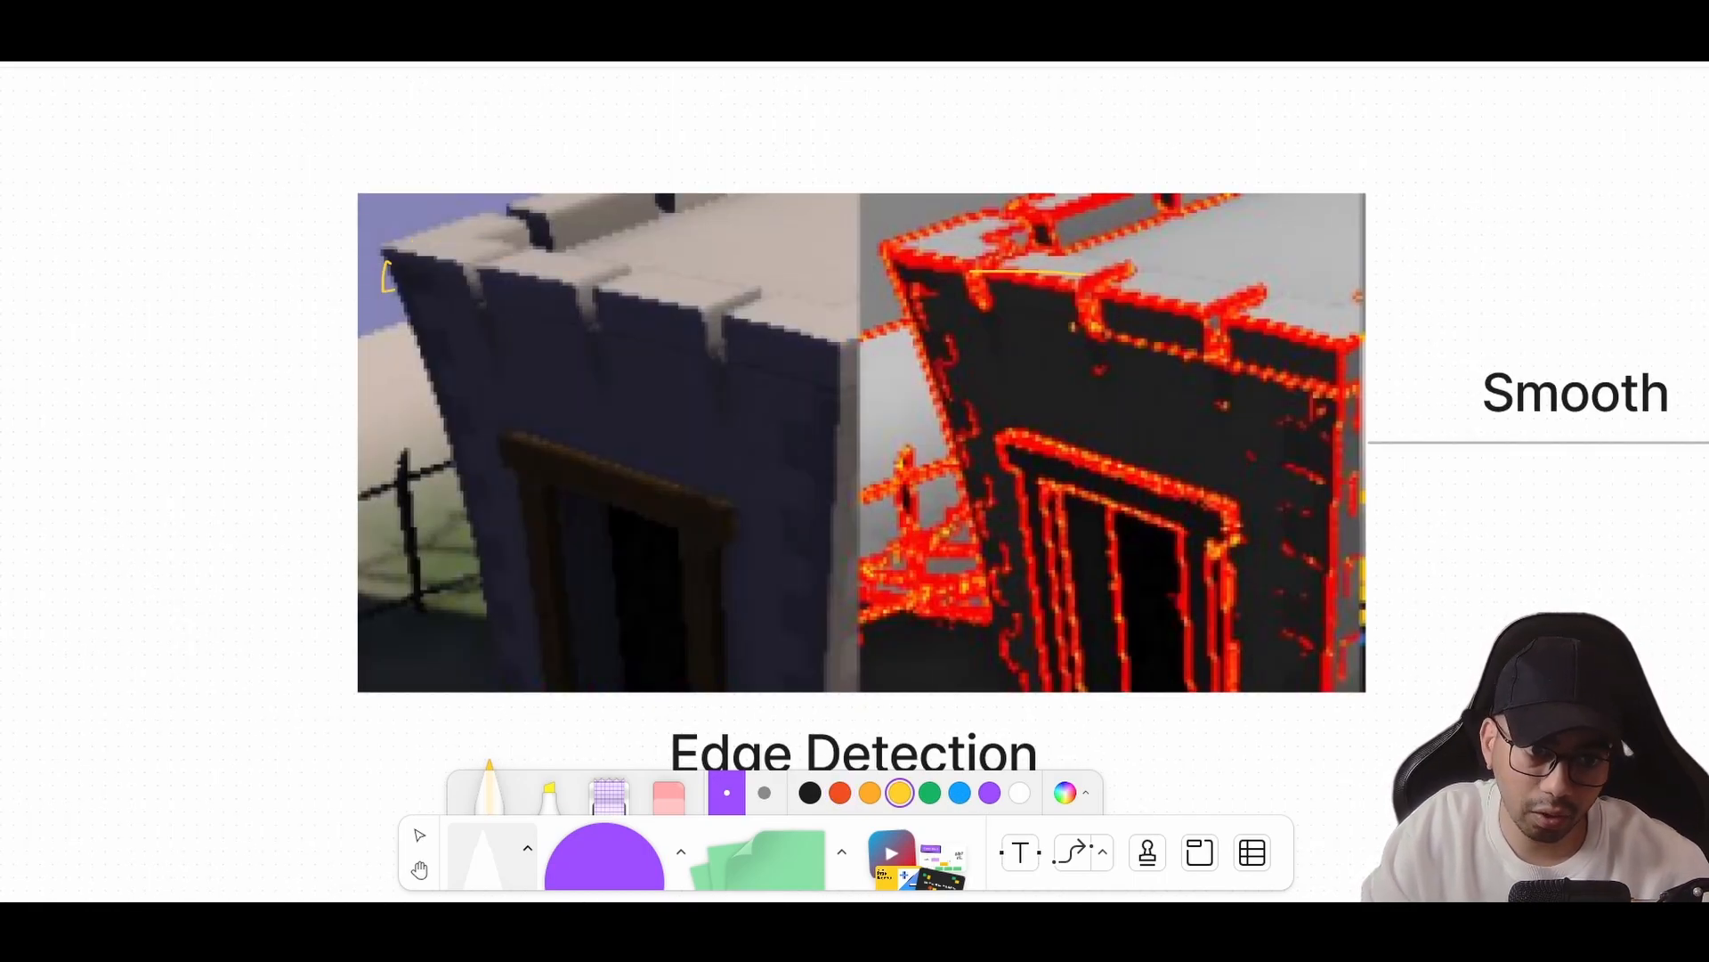
Step: Trace the castle's top-left edge with a yellow marker stroke, then pan to the smoothed result image
drag(387, 273, 447, 458)
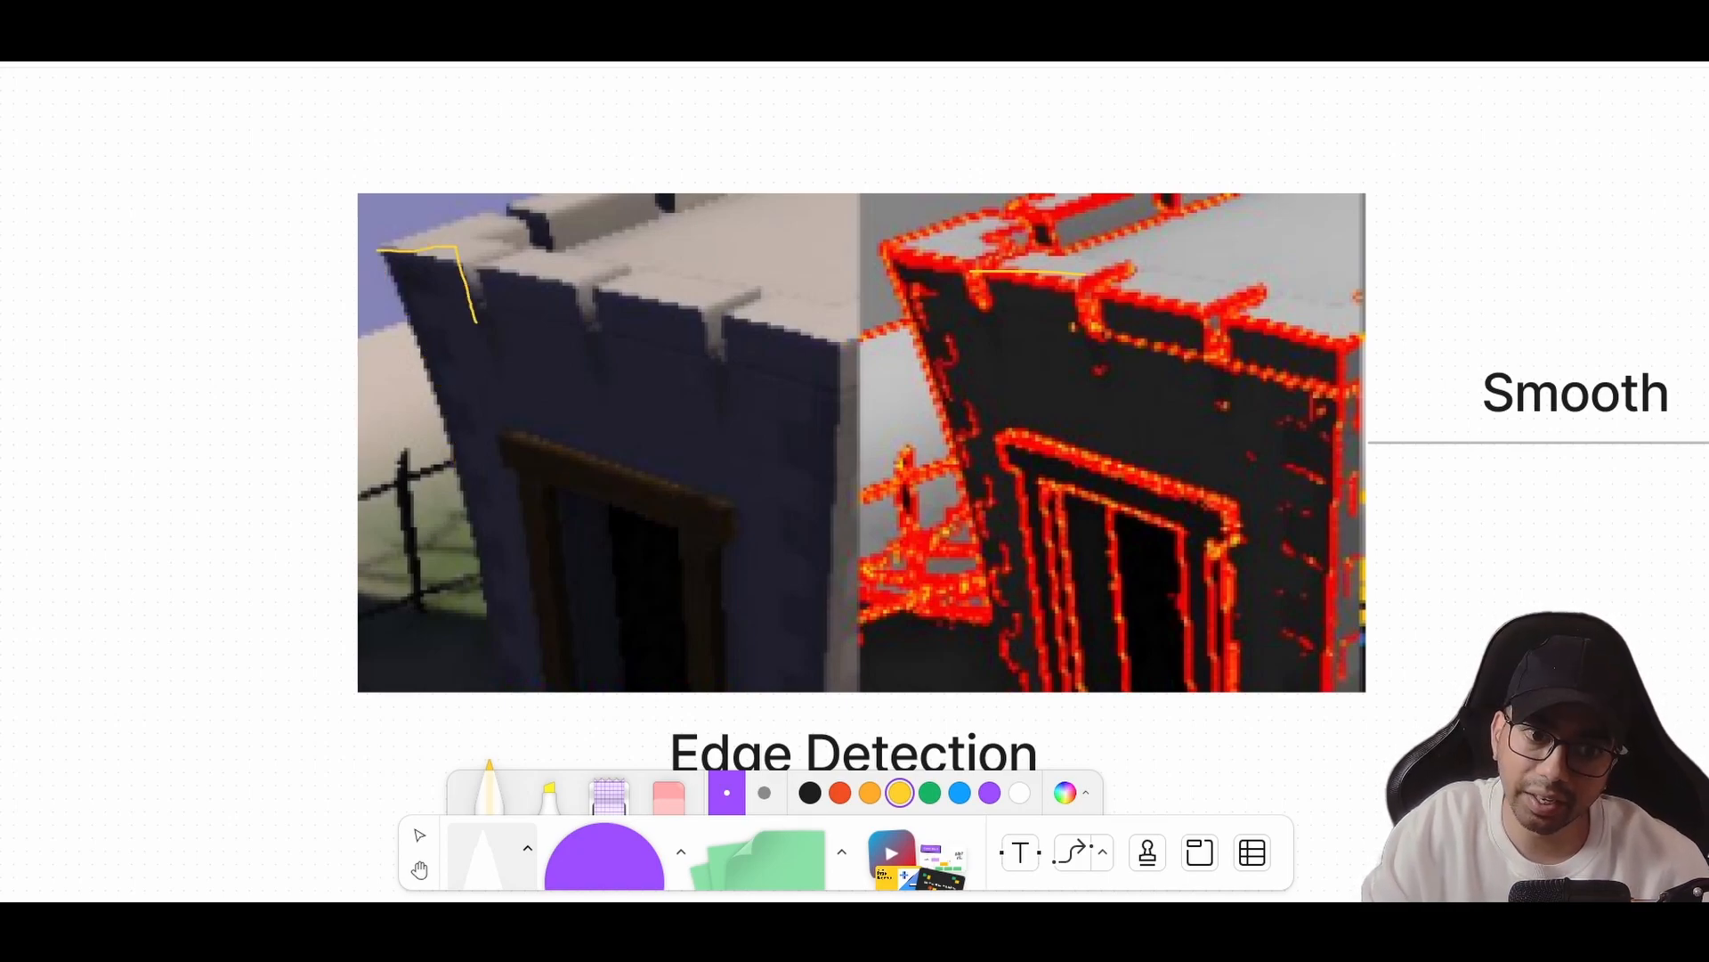
drag(468, 310, 687, 317)
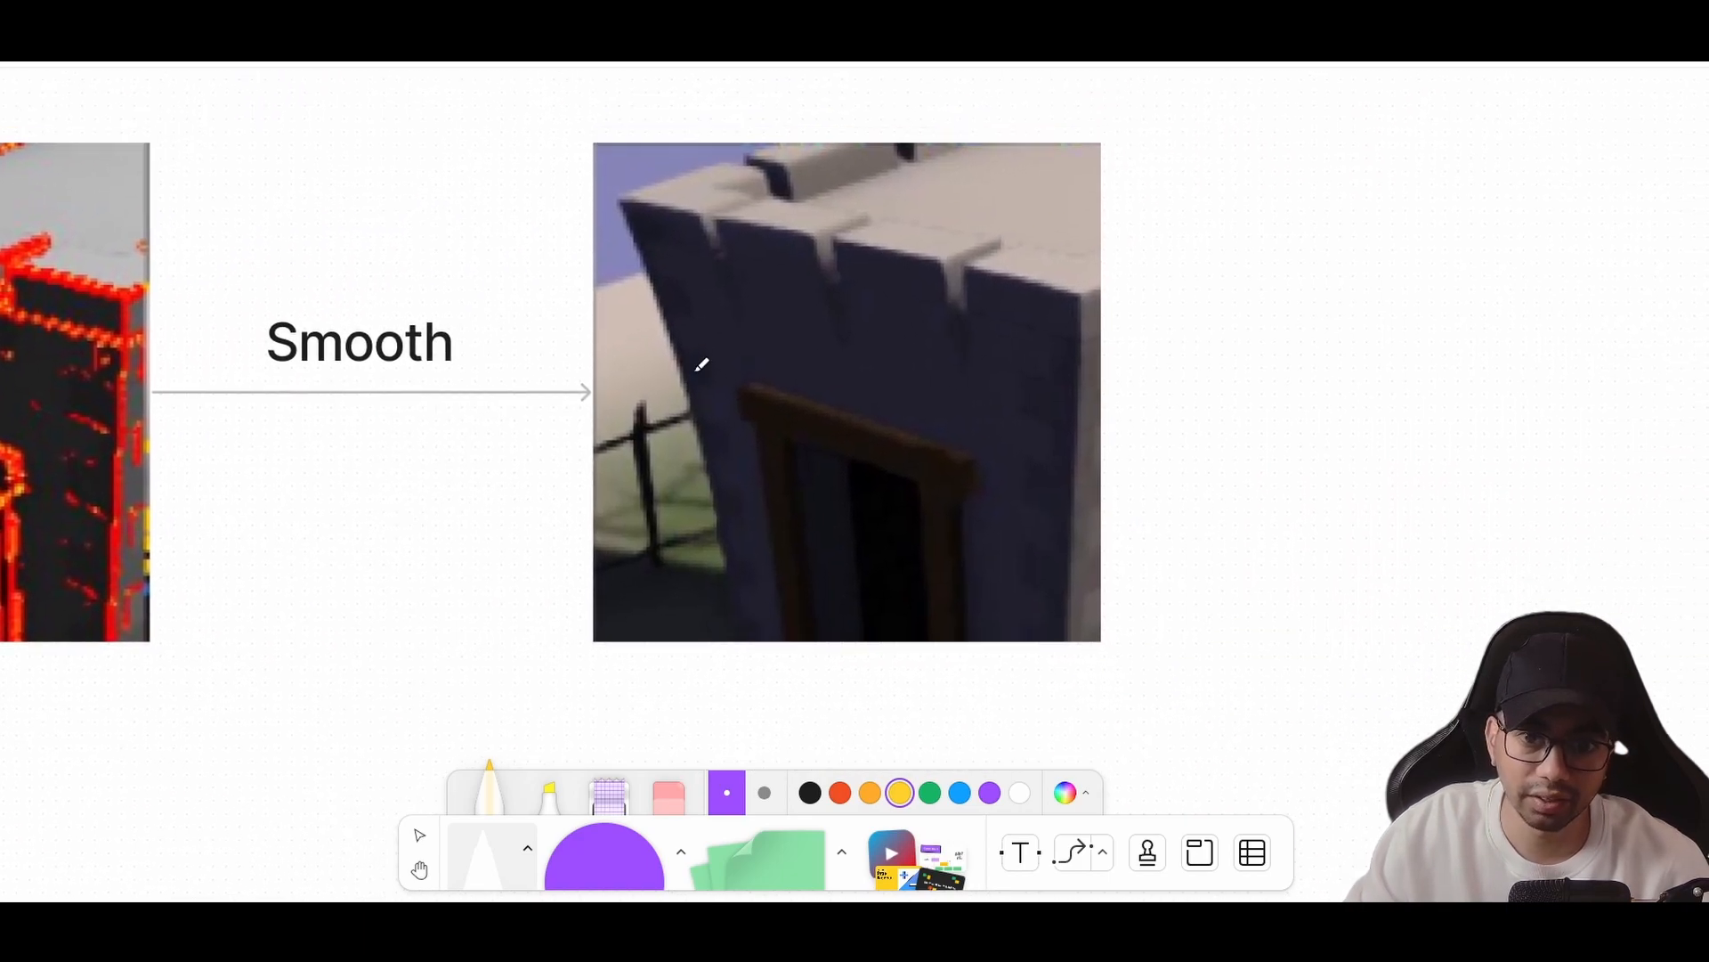
mouse_move(308, 284)
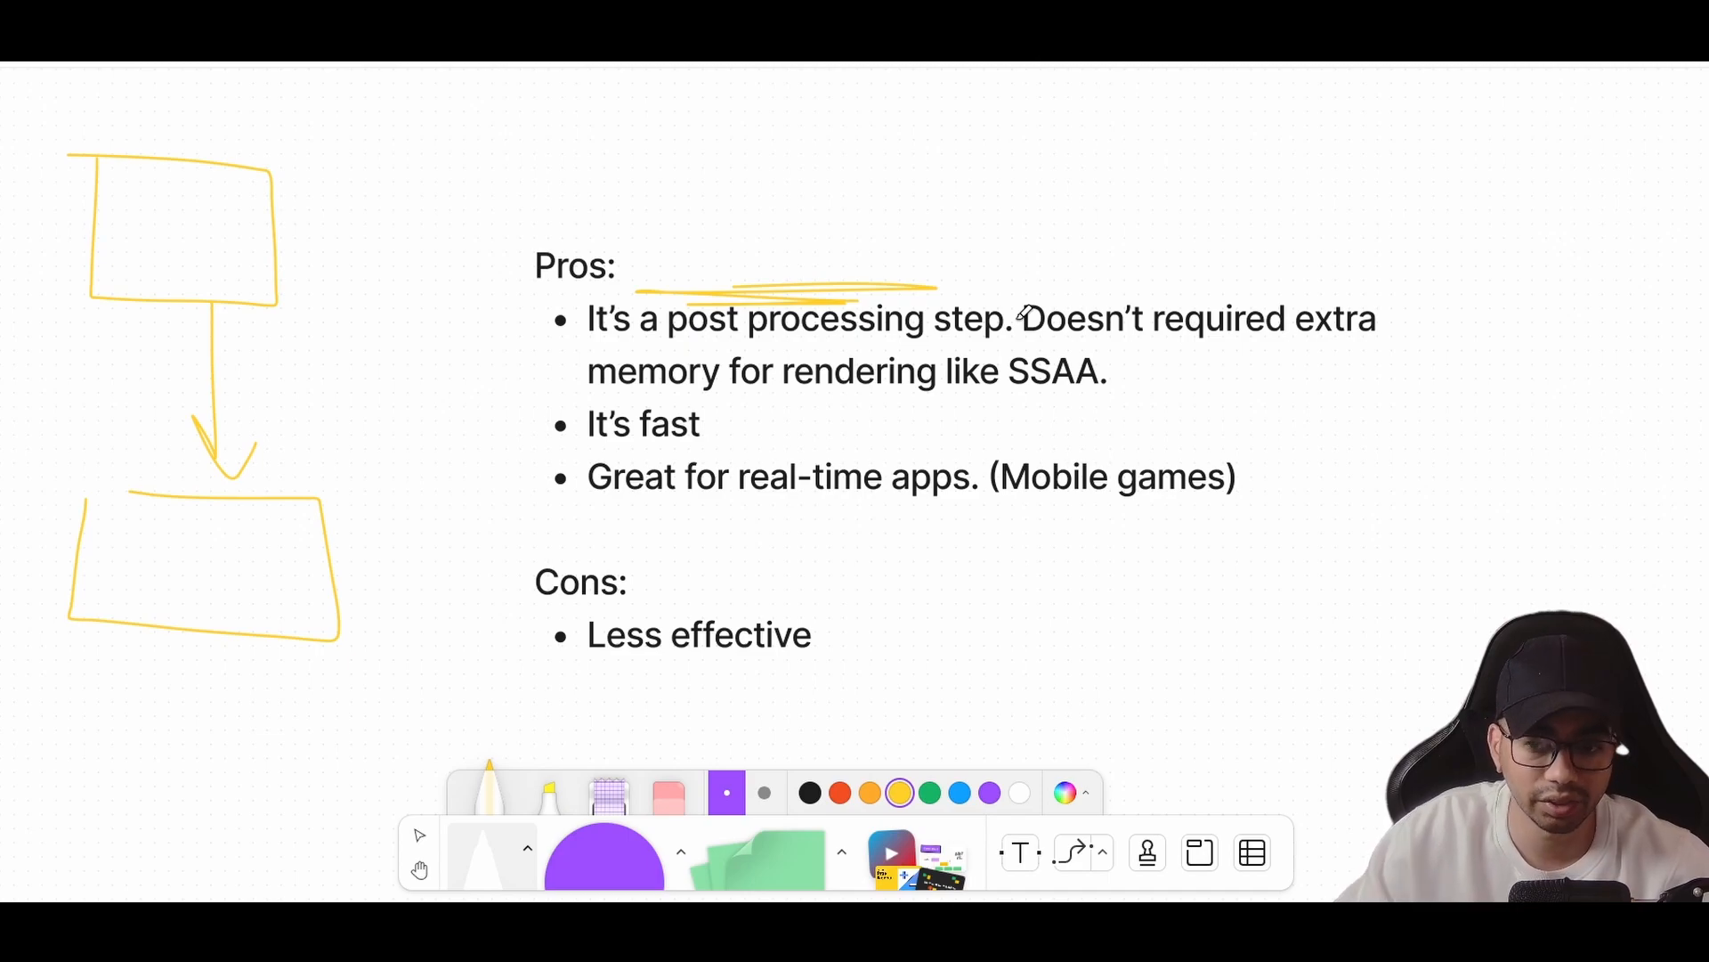
mouse_move(1070, 349)
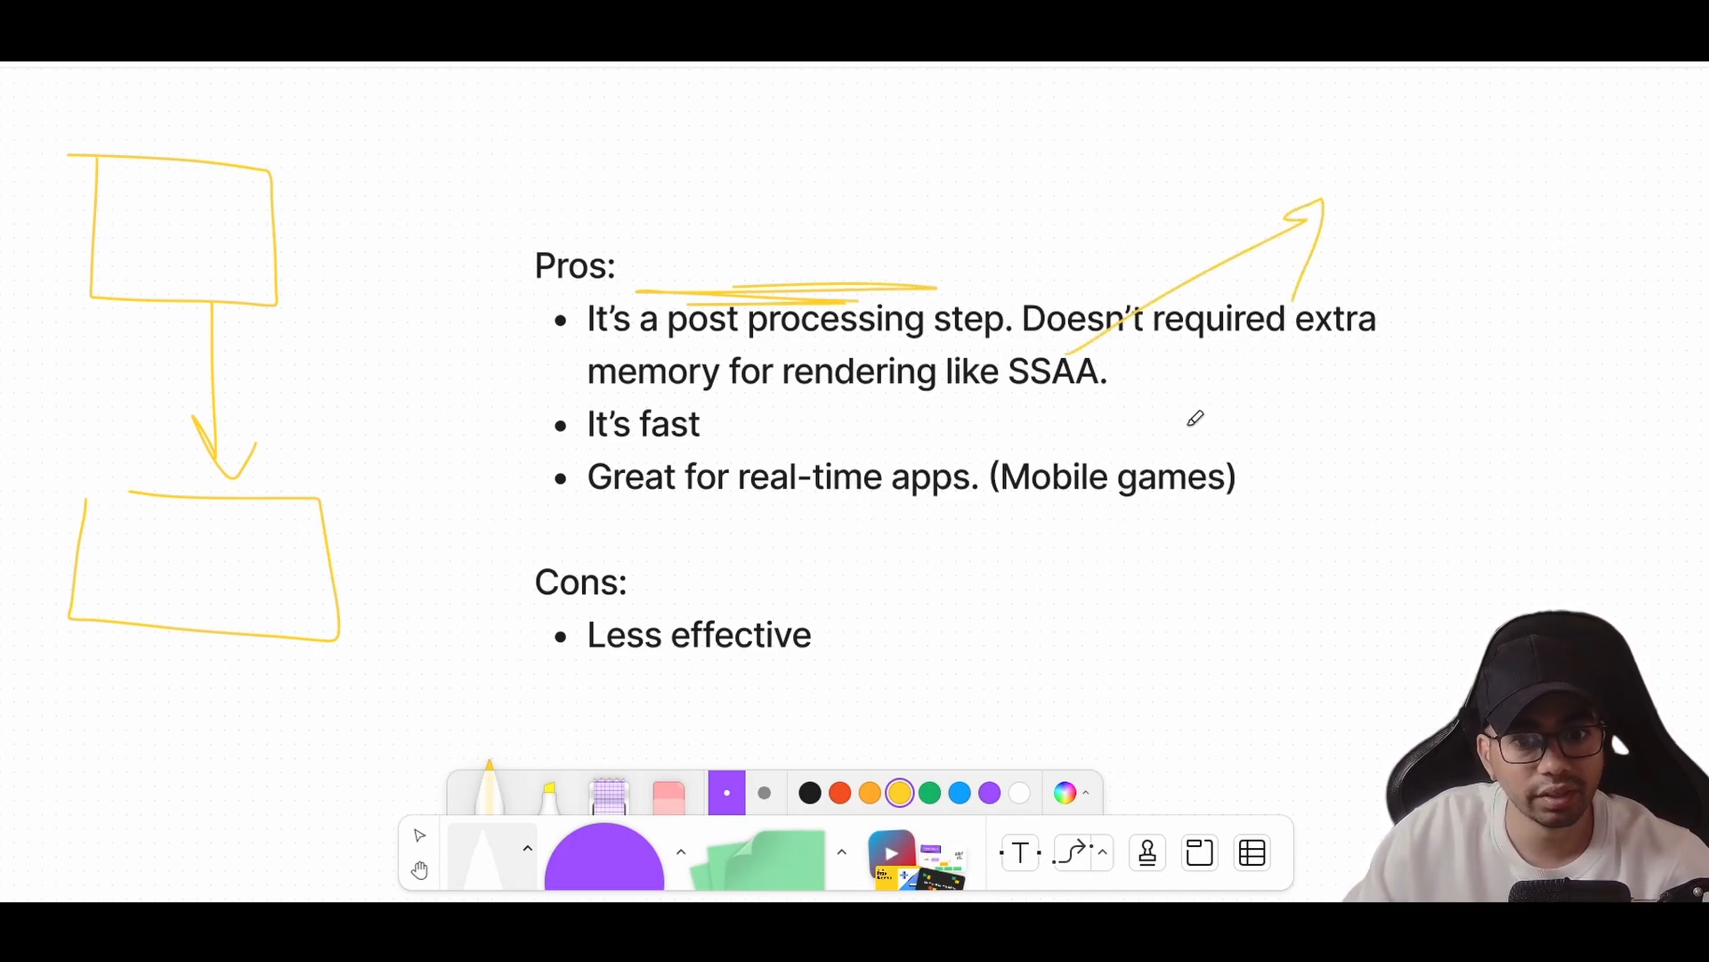
mouse_move(715, 412)
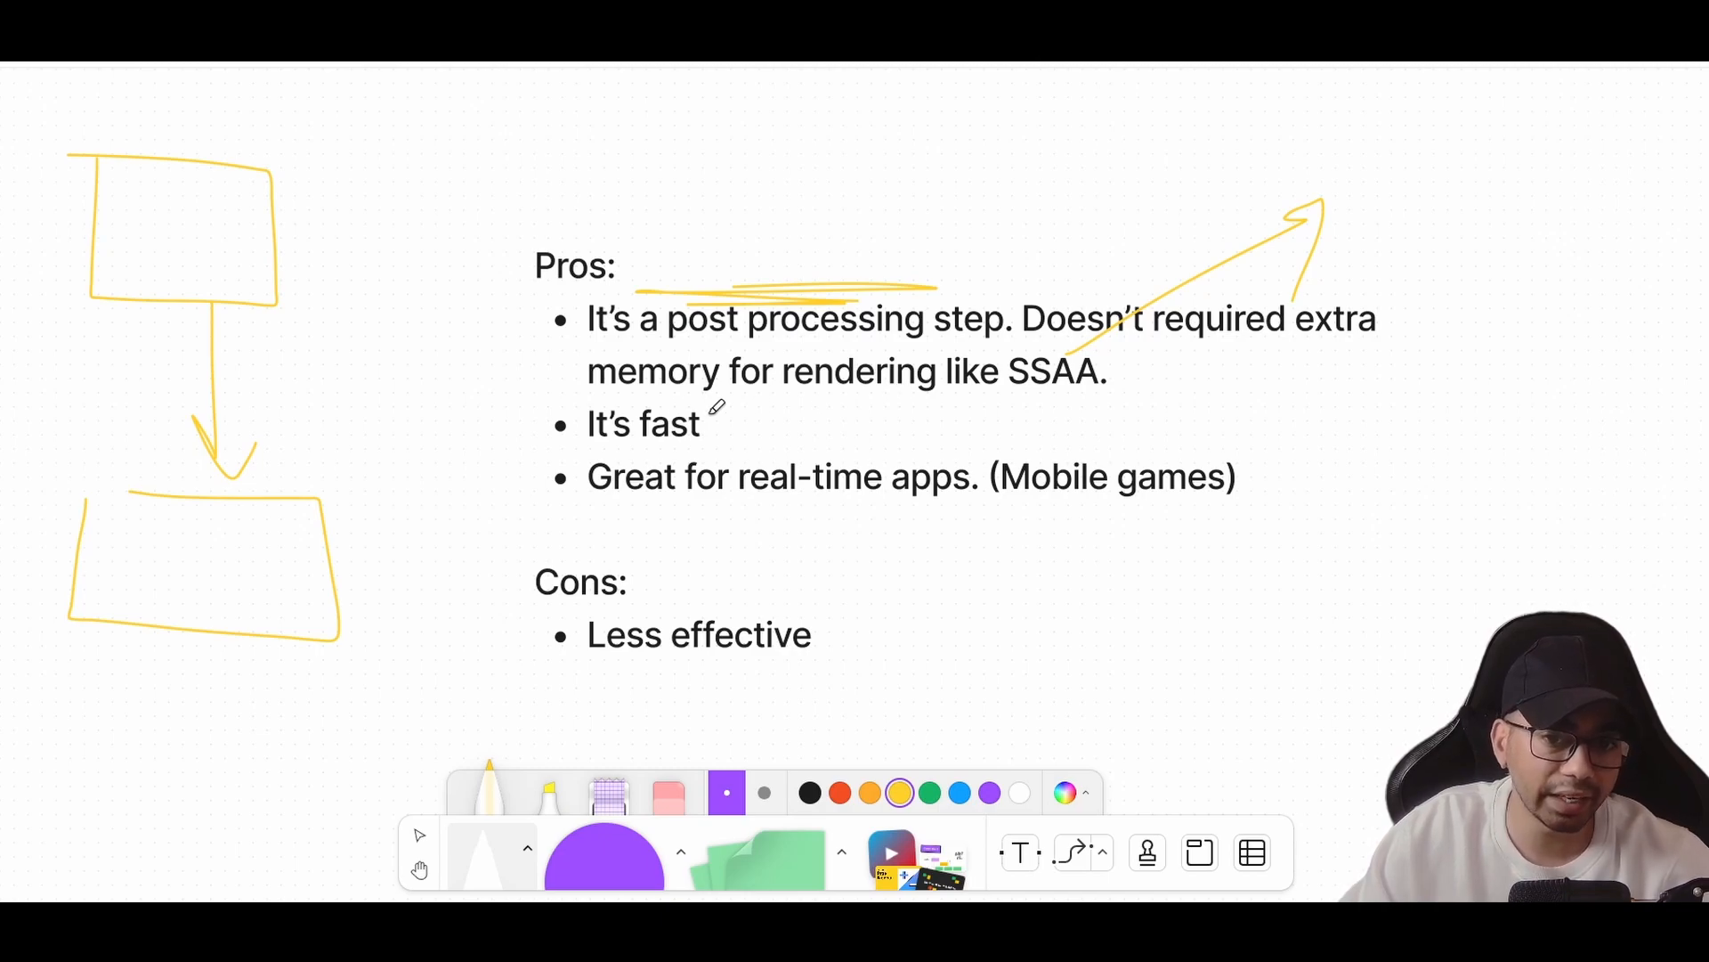